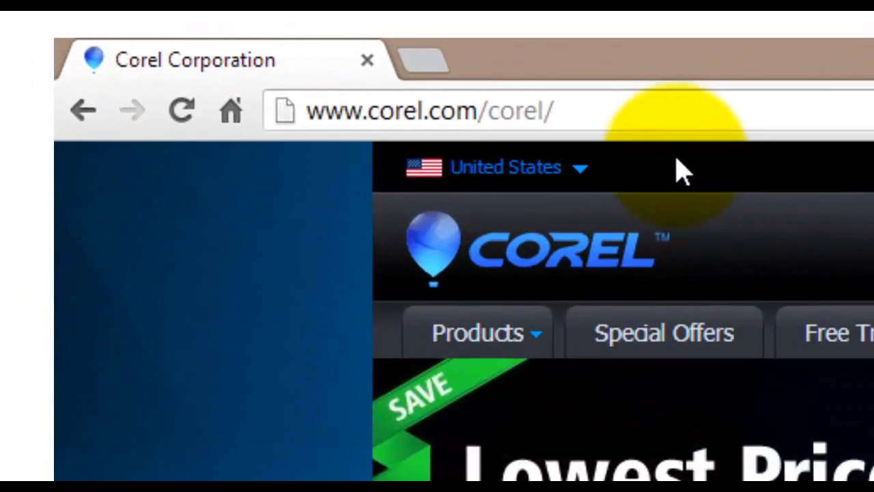
# - Open the Corel website's Products menu to browse product categories
pyautogui.click(451, 110)
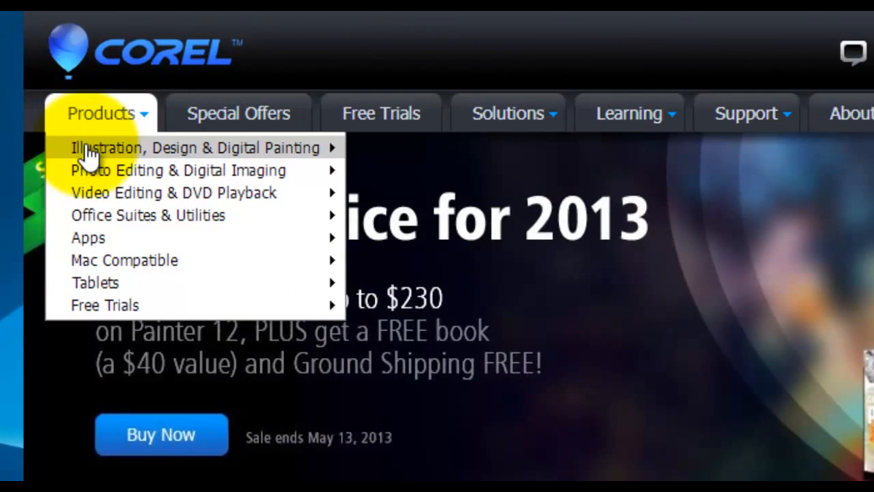
pyautogui.moveTo(205, 147)
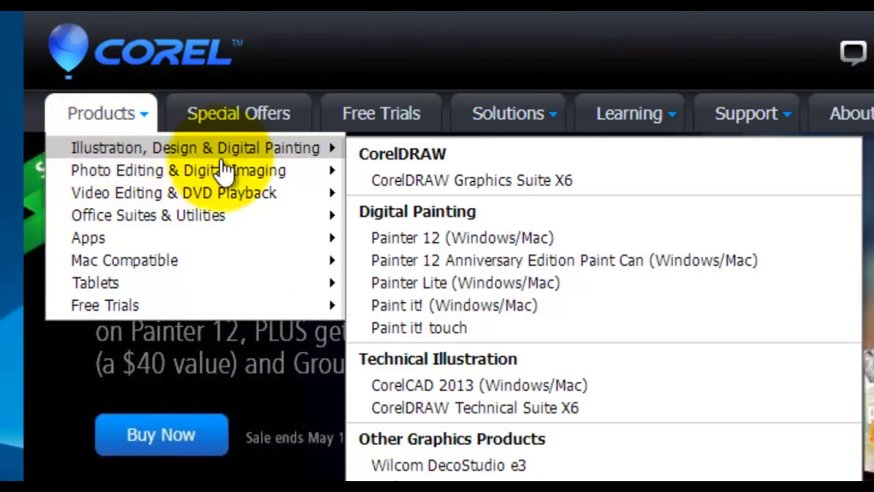
pyautogui.moveTo(624, 188)
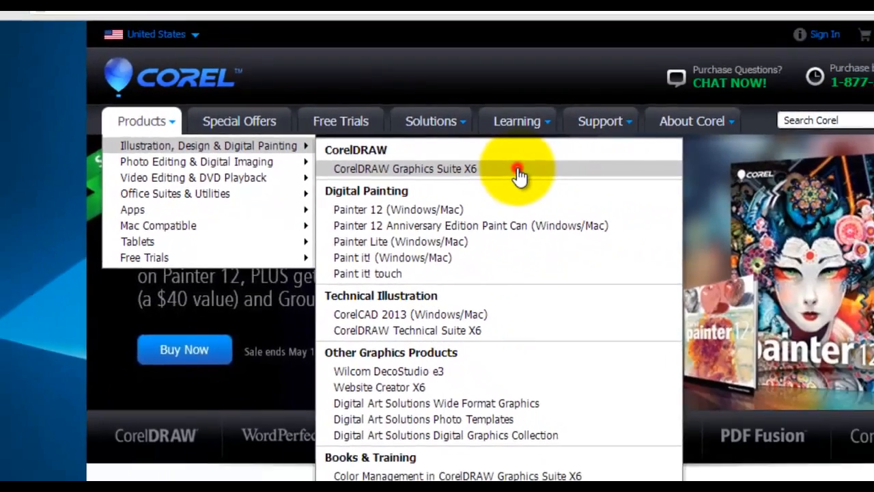
# - Open the CorelDRAW Graphics Suite X6 product page and scroll to its $479 price
pyautogui.click(405, 169)
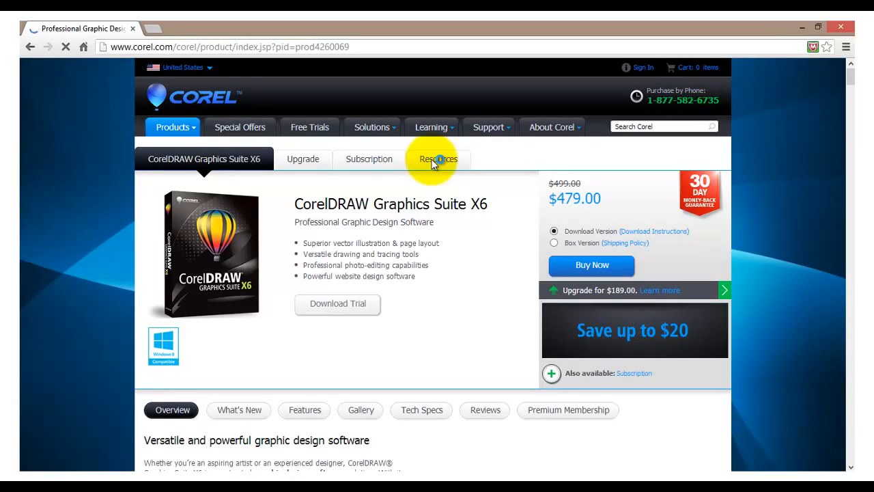
pyautogui.click(437, 158)
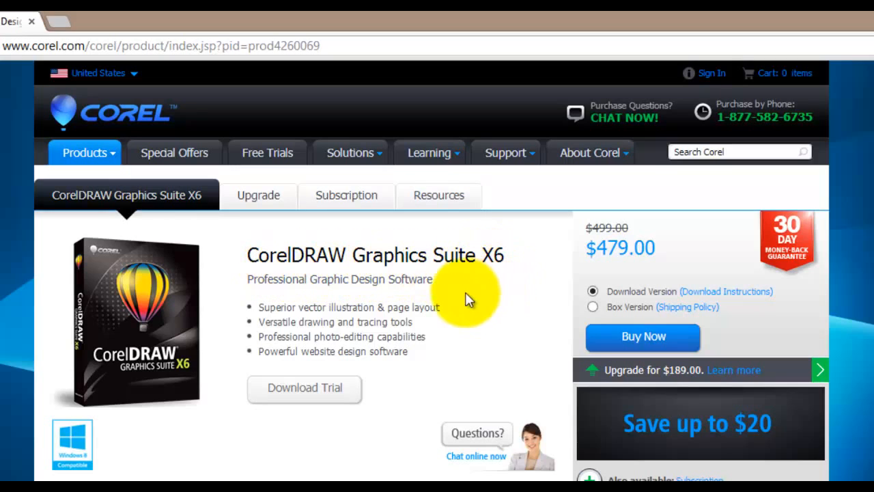
pyautogui.moveTo(106, 461)
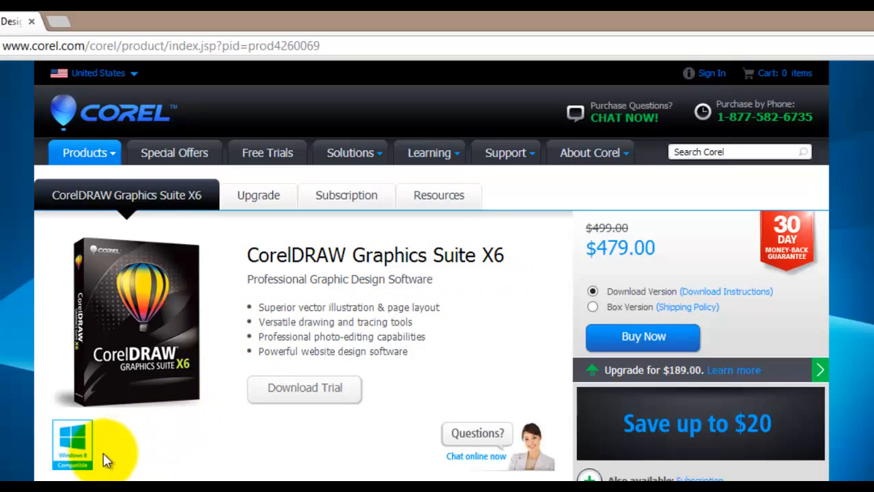
pyautogui.moveTo(208, 454)
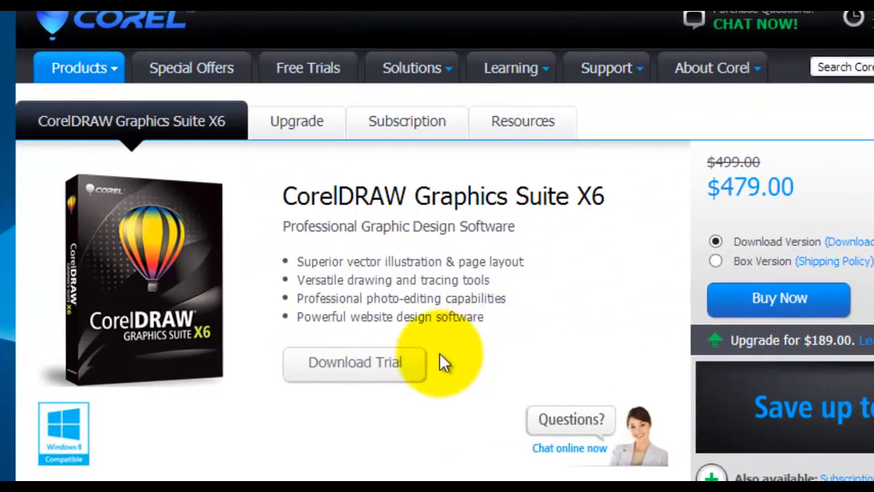
pyautogui.scroll(-3)
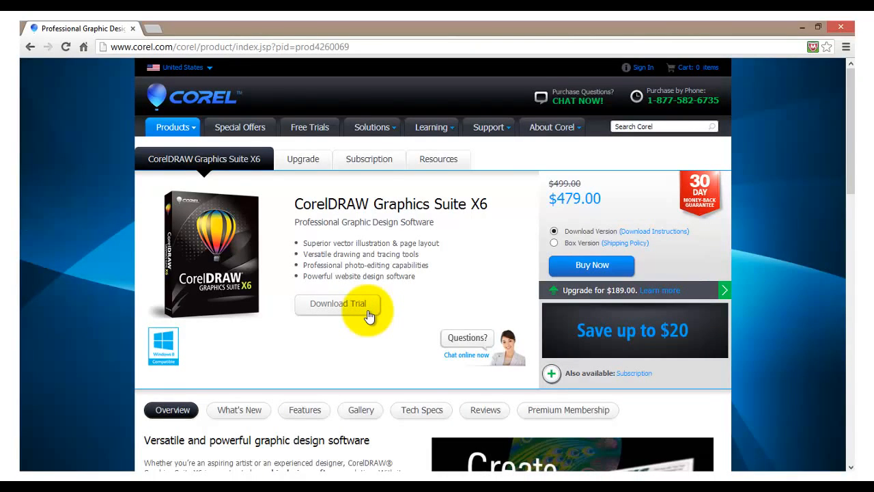
# - Request the 64-bit CorelDRAW X6 trial via Download Trial and Download Now
pyautogui.click(337, 303)
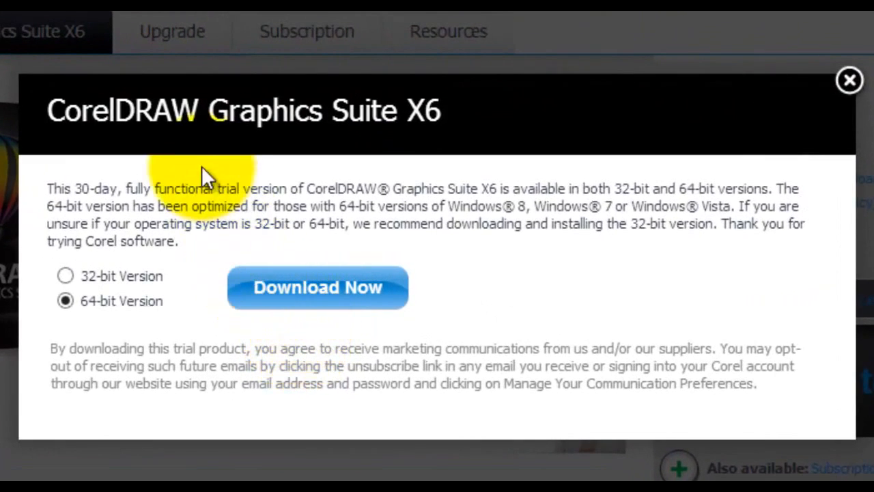
pyautogui.moveTo(51, 201)
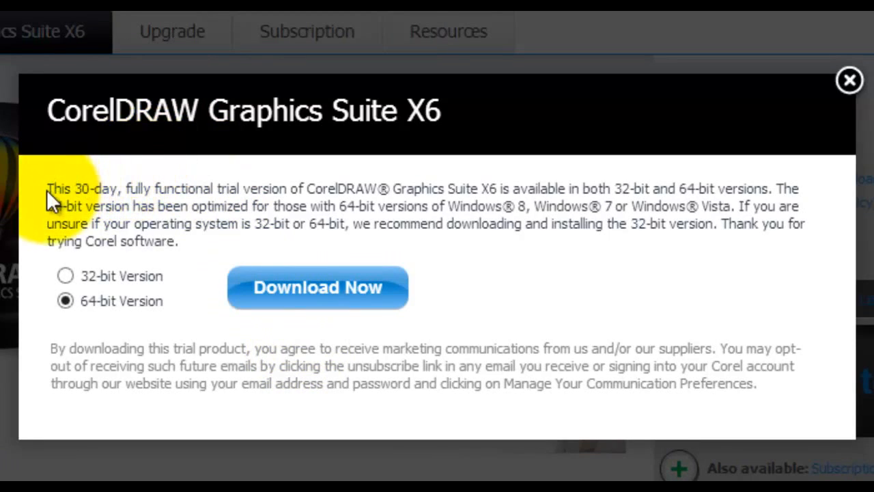
pyautogui.moveTo(232, 205)
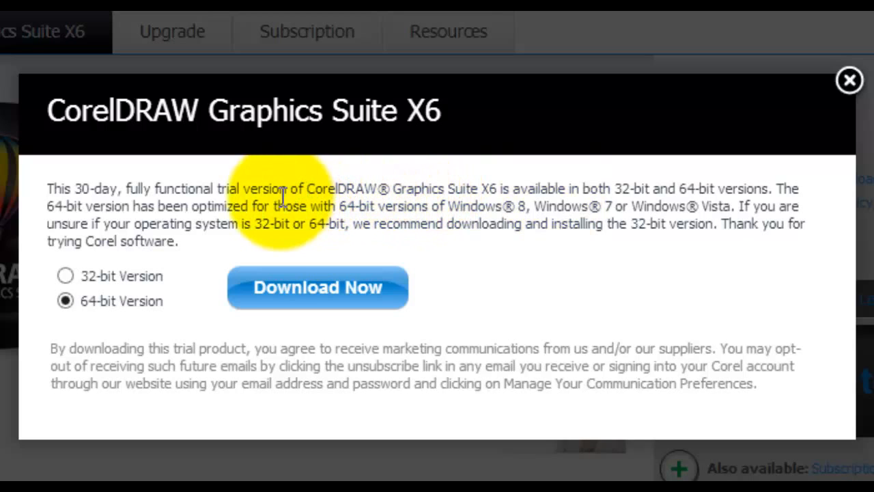
pyautogui.moveTo(540, 215)
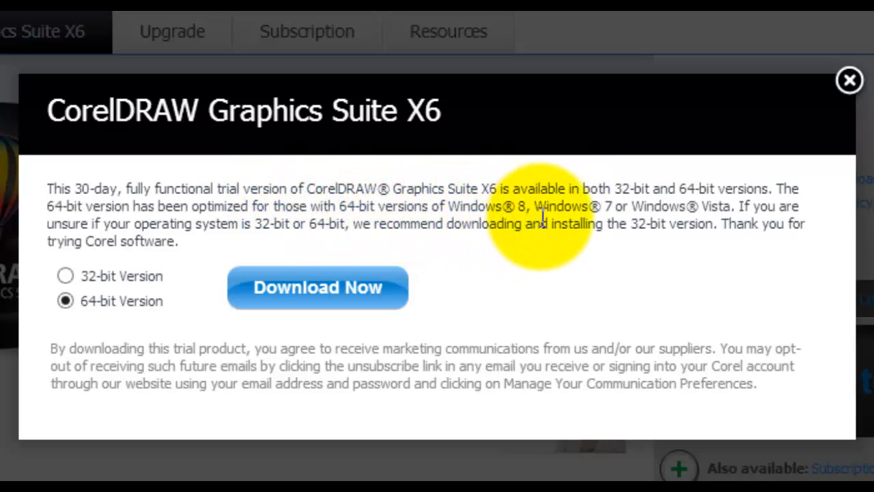
pyautogui.moveTo(768, 253)
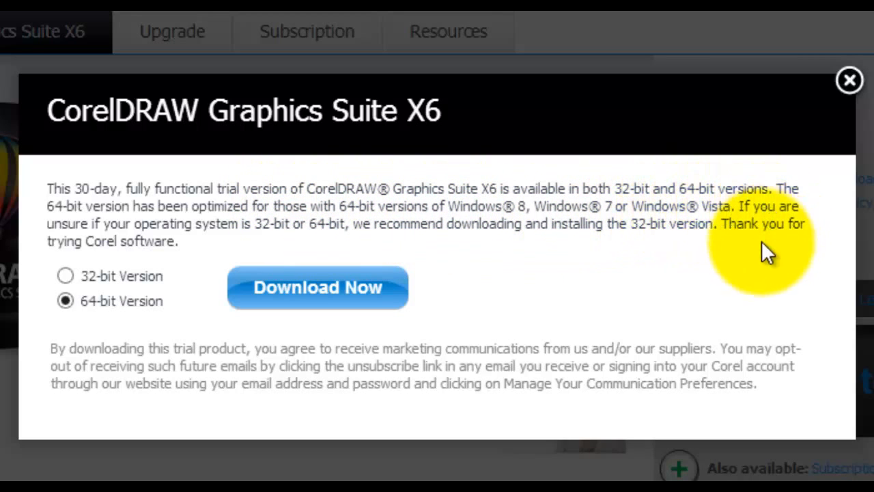
pyautogui.moveTo(95, 300)
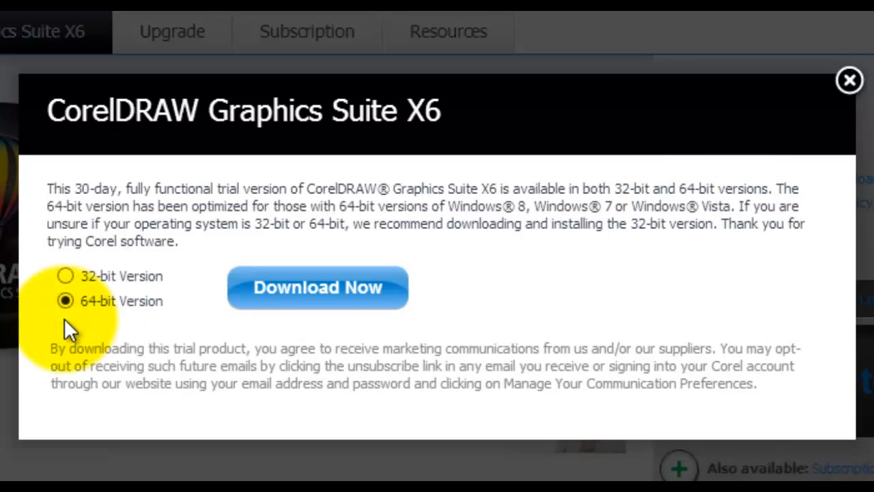
pyautogui.moveTo(81, 331)
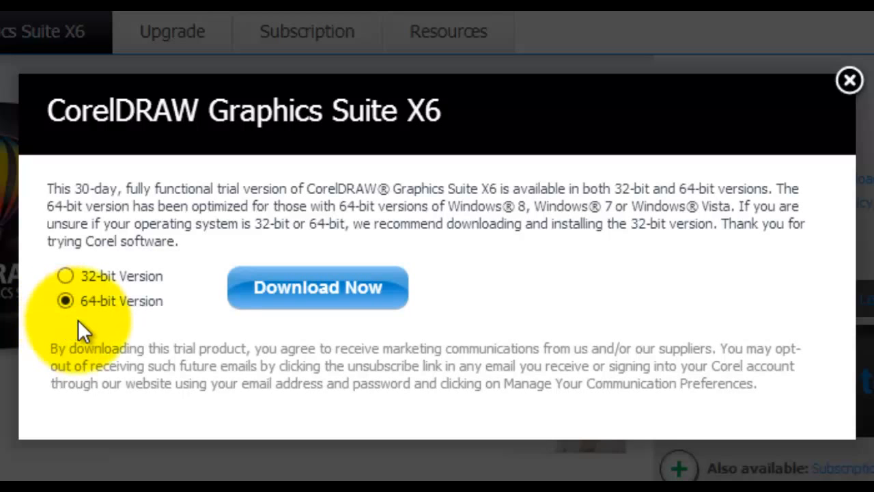
pyautogui.moveTo(317, 297)
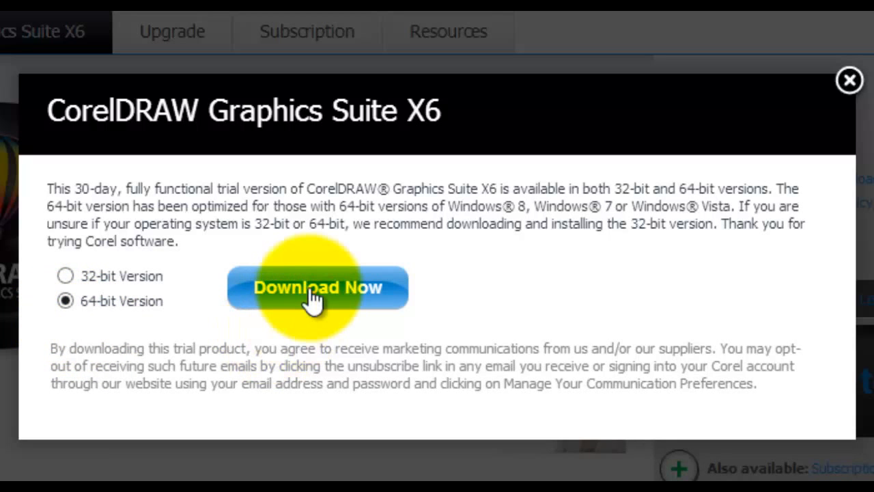
pyautogui.click(317, 286)
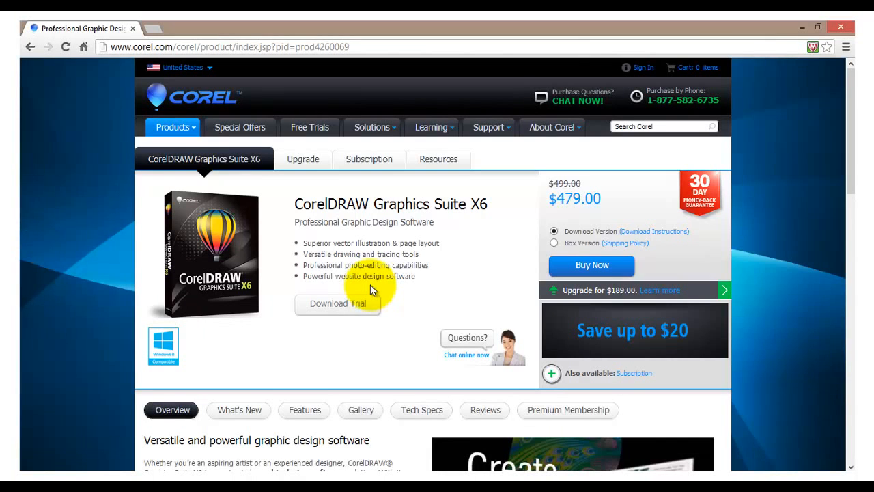
# - Run the downloaded CorelDRAW X6 trial installer
pyautogui.click(337, 303)
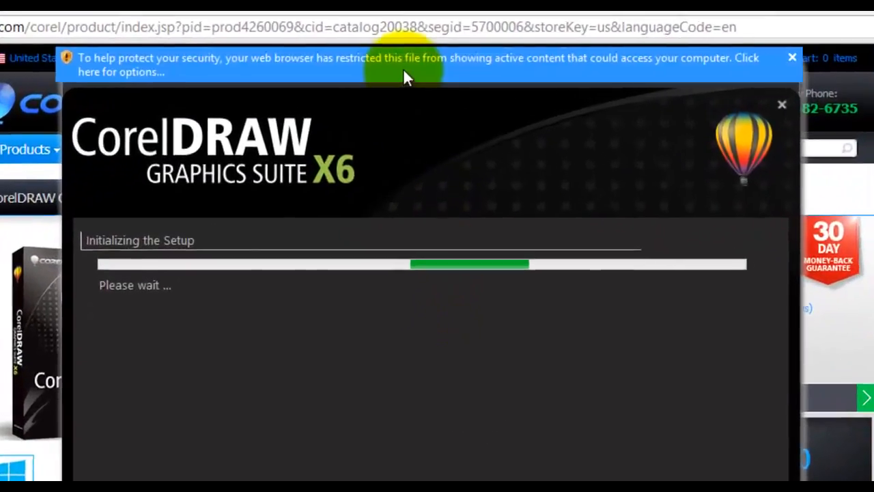
# - Allow the blocked active content so the X6 setup can run
pyautogui.click(403, 65)
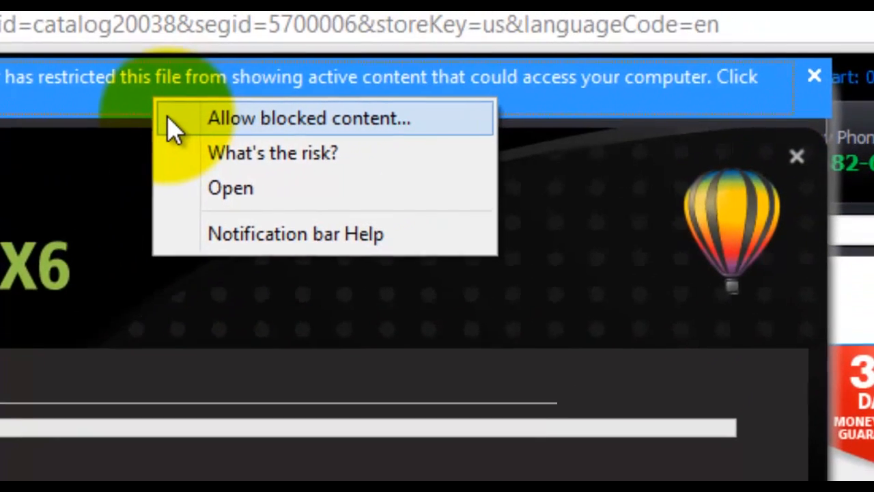
pyautogui.click(309, 118)
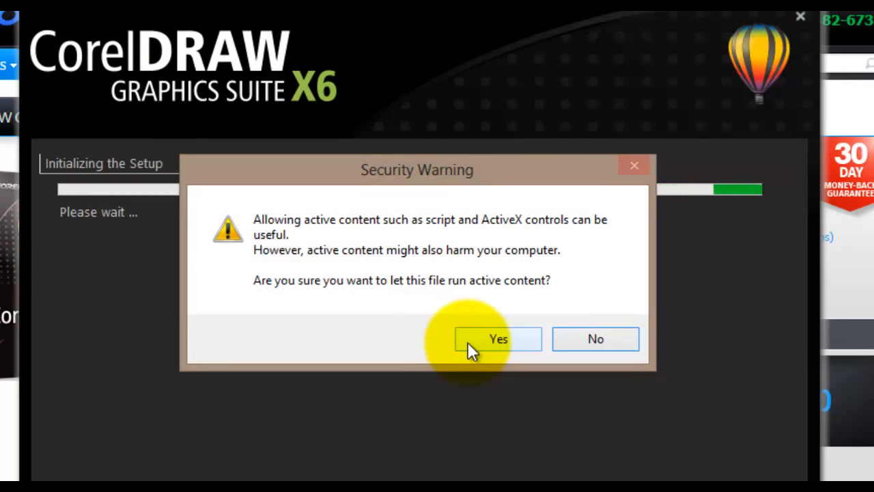
pyautogui.click(498, 339)
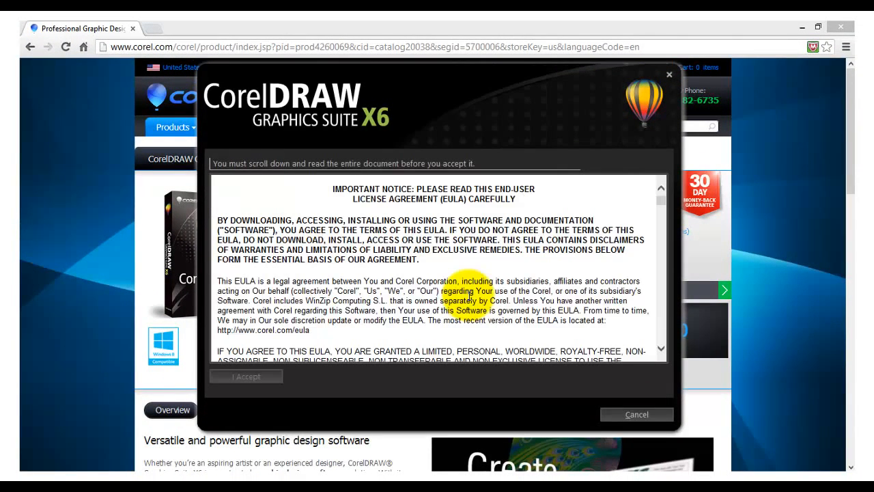
pyautogui.moveTo(649, 213)
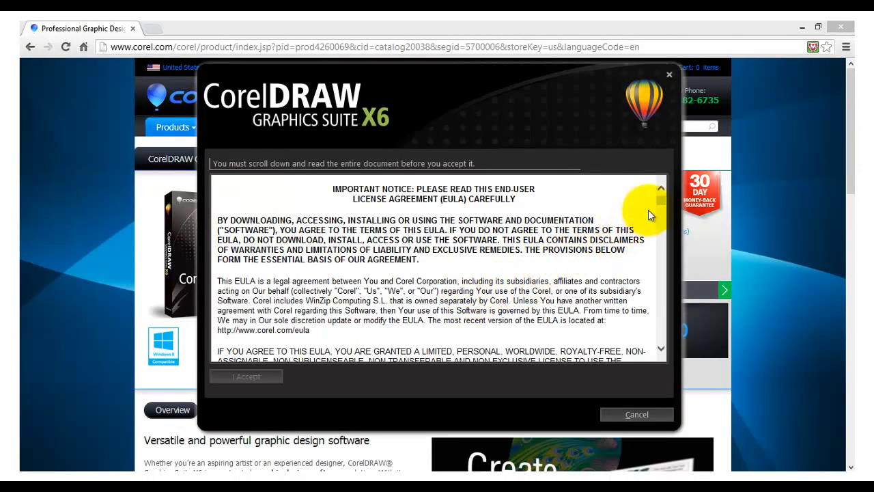
# - Scroll through the CorelDRAW X6 license agreement to the end and accept it
pyautogui.scroll(-3)
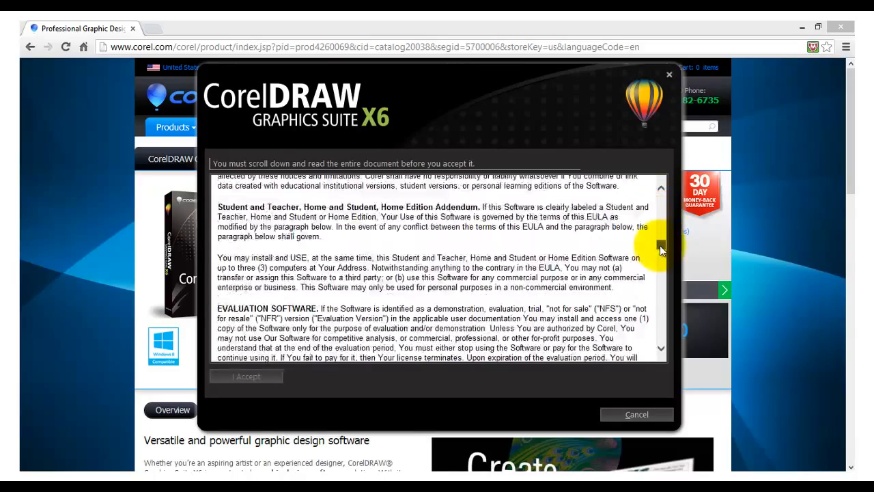
pyautogui.scroll(-3)
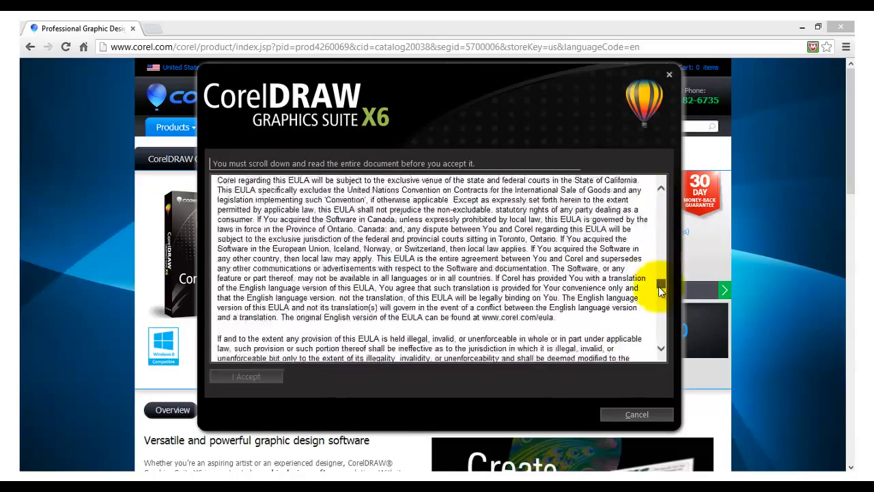
pyautogui.moveTo(659, 282); pyautogui.dragTo(658, 341)
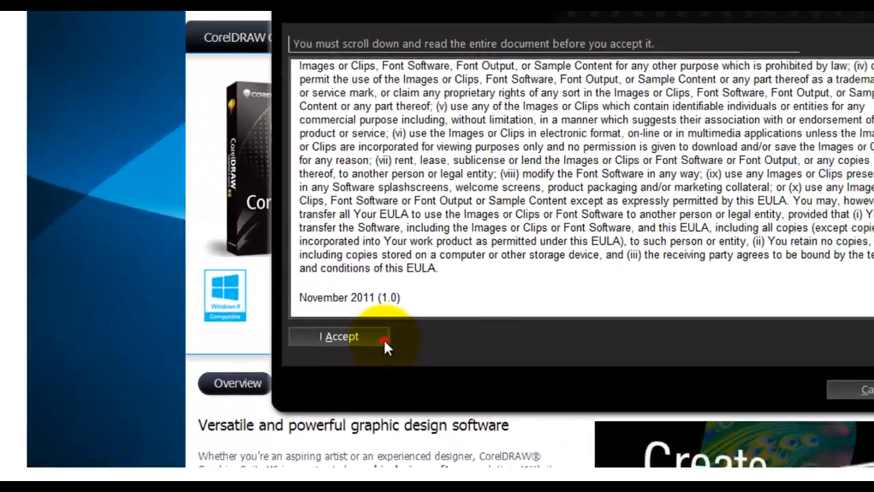
pyautogui.click(339, 335)
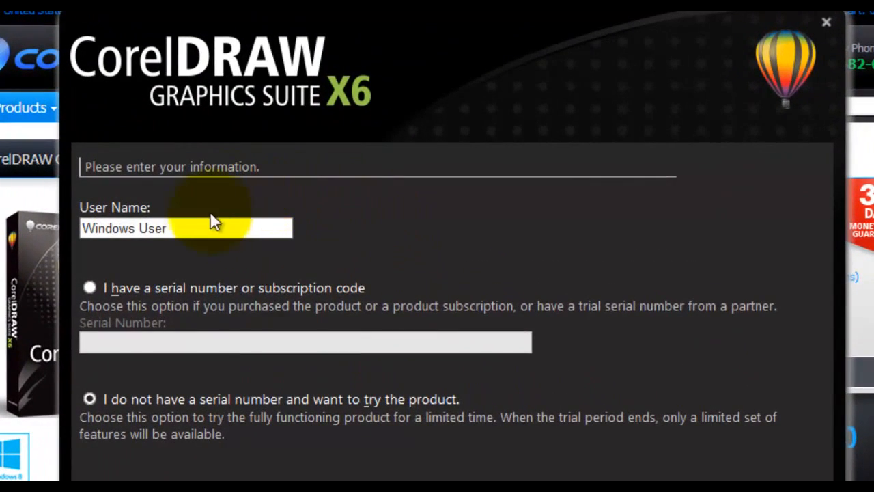
# - Choose 'I do not have a serial number and want to try the product' and continue
pyautogui.click(191, 228)
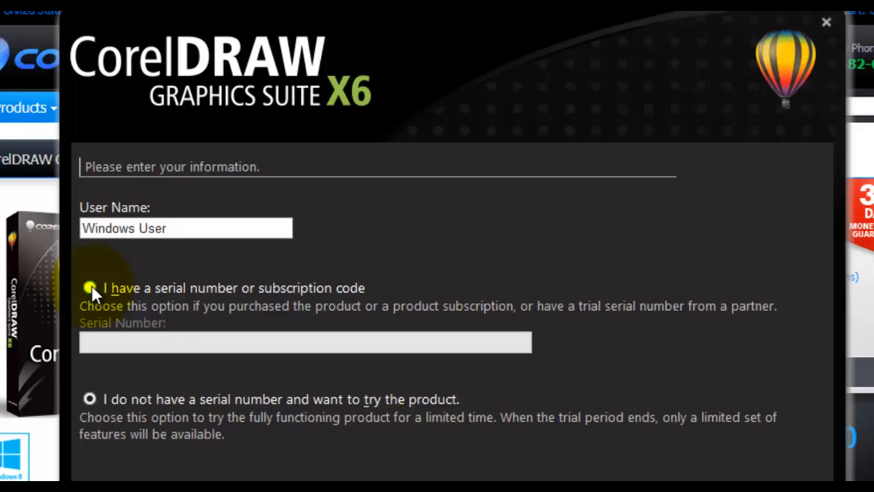
pyautogui.click(89, 287)
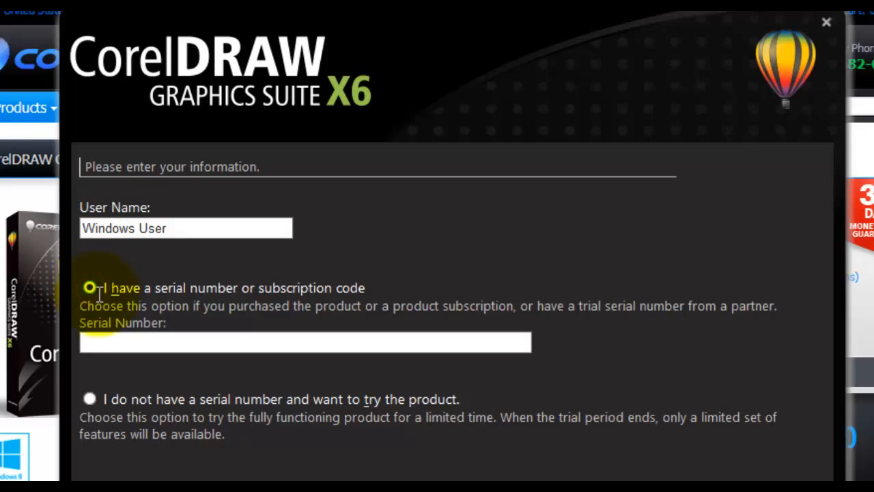
pyautogui.click(126, 341)
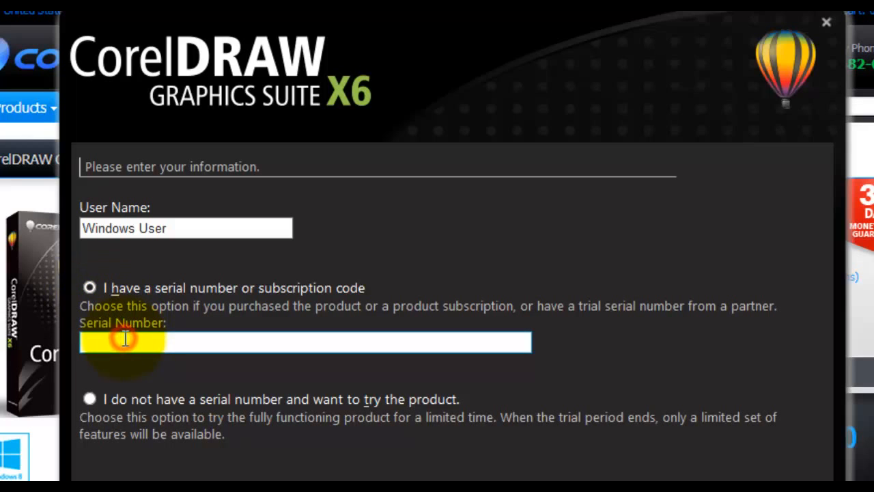
pyautogui.click(127, 341)
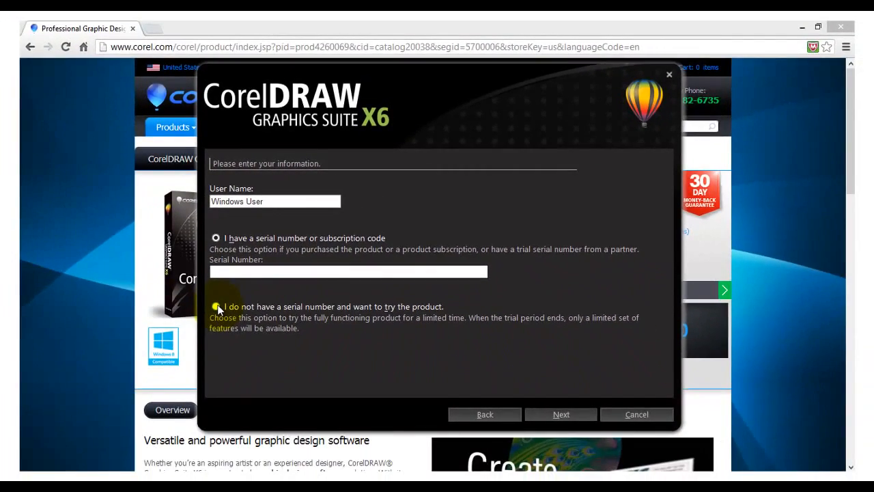
pyautogui.click(216, 306)
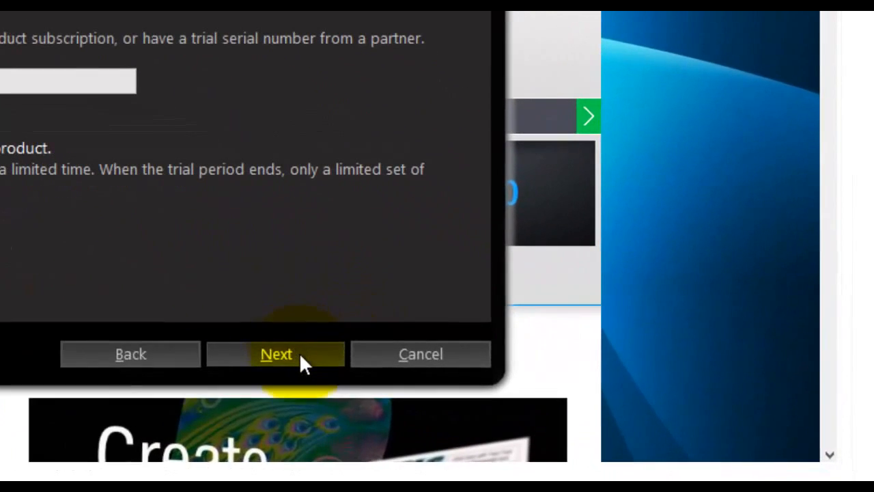
pyautogui.click(276, 354)
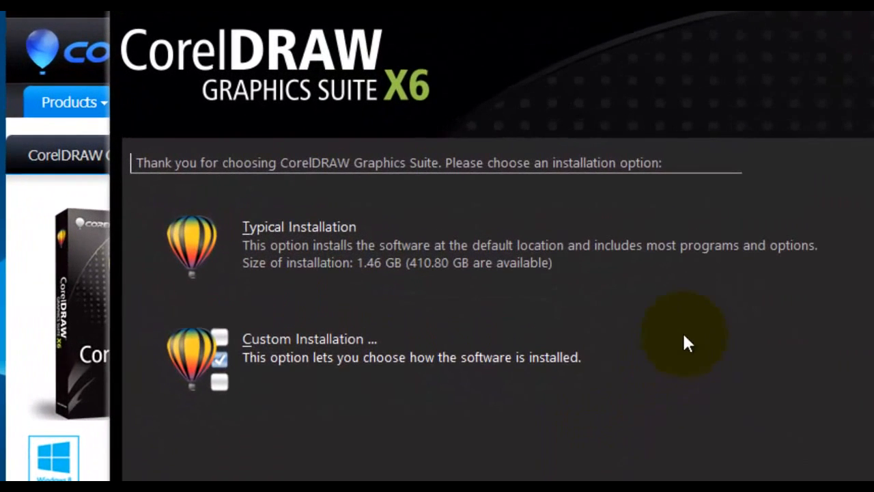
pyautogui.moveTo(321, 293)
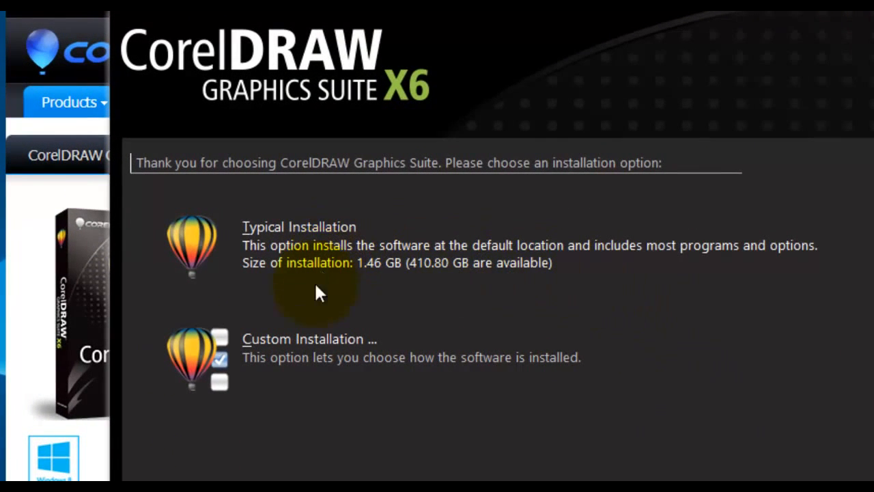
pyautogui.moveTo(324, 348)
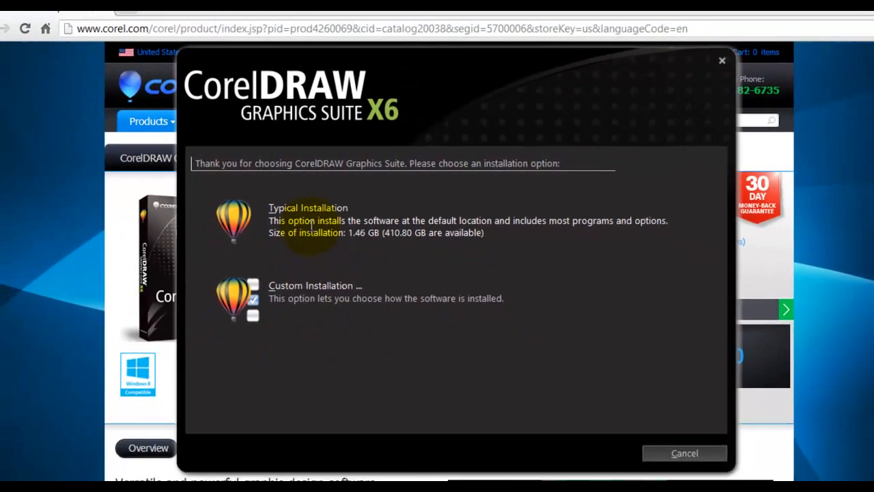
# - Select Typical Installation so setup starts preparing its files
pyautogui.click(307, 220)
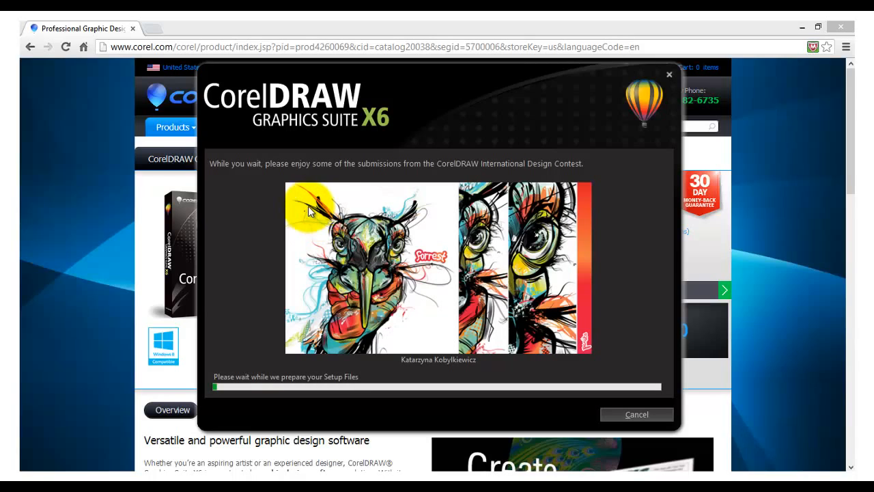
pyautogui.moveTo(283, 247)
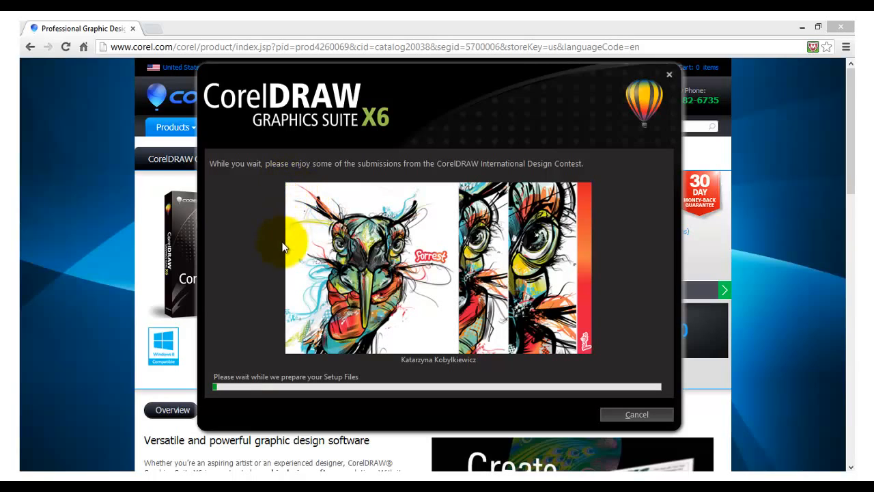
pyautogui.moveTo(440, 357)
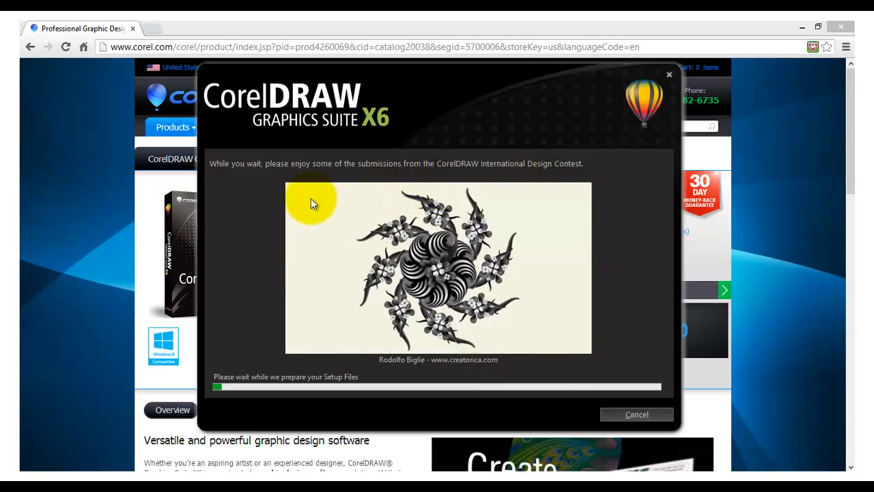
pyautogui.moveTo(338, 229)
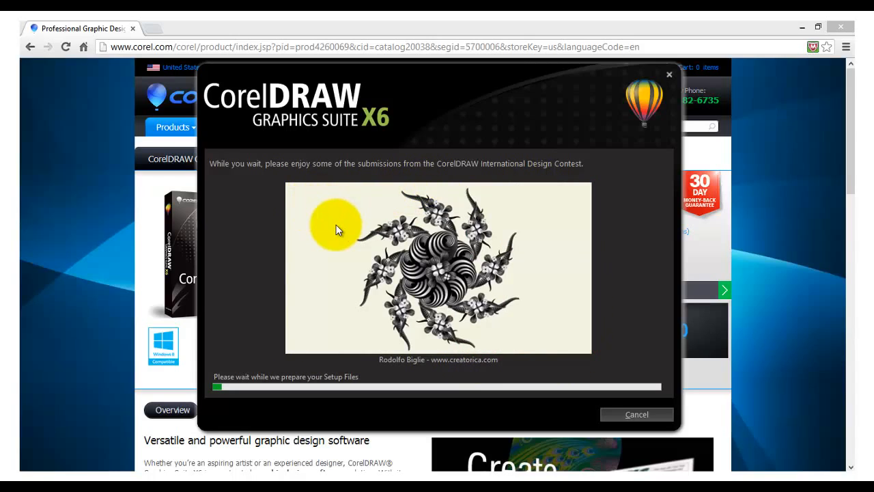